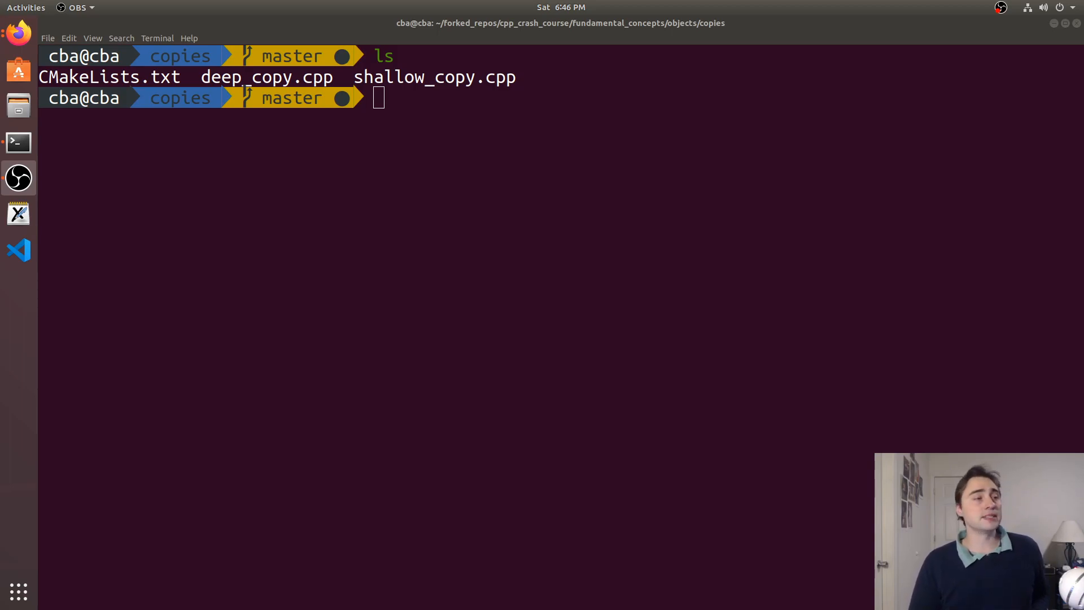
pyautogui.moveTo(508, 238)
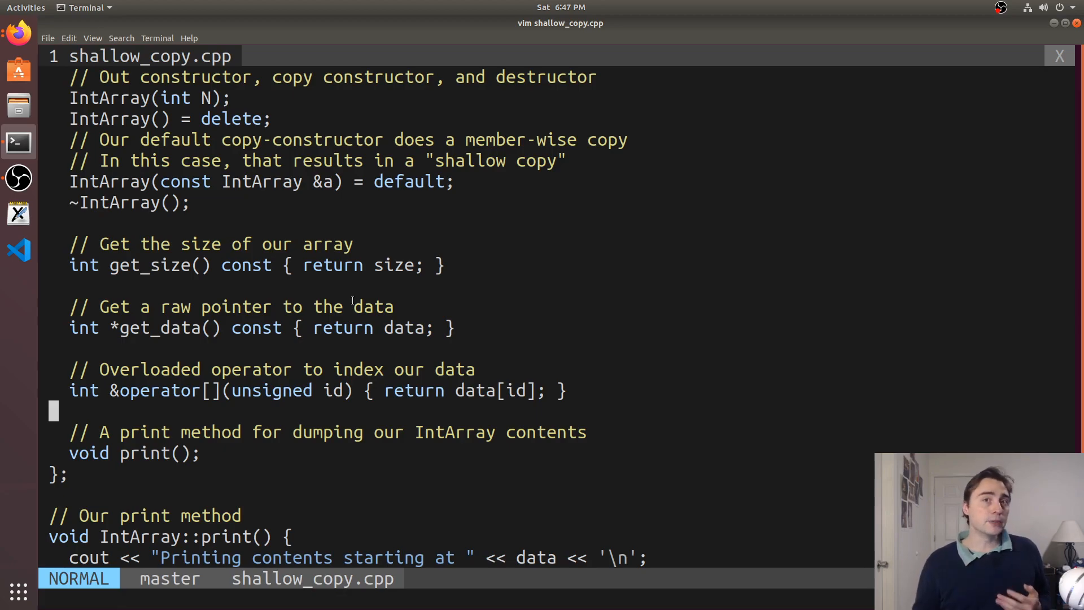
pyautogui.scroll(-3)
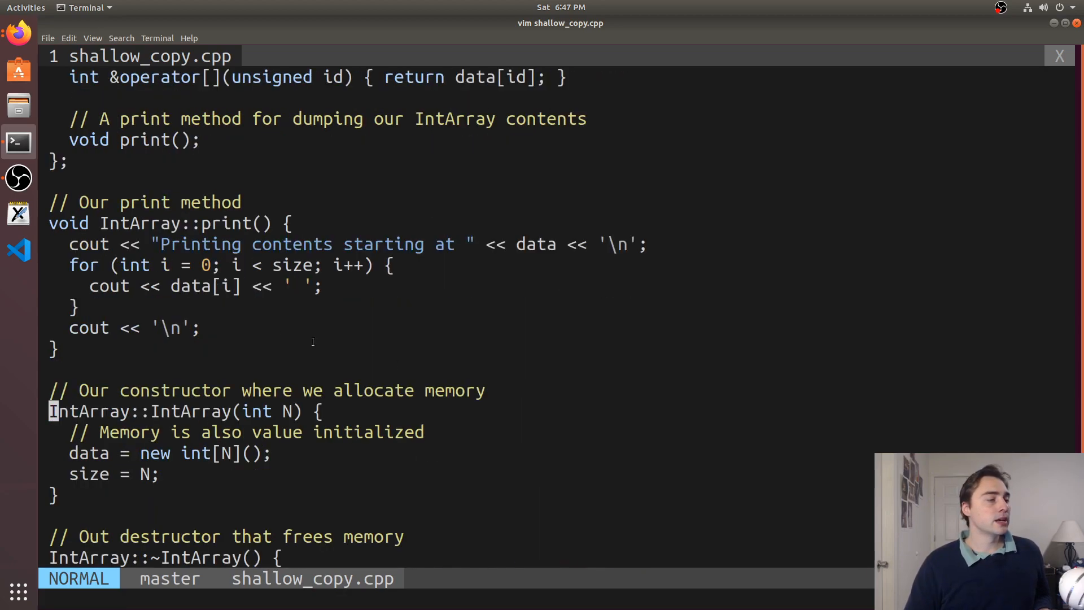
pyautogui.scroll(-3)
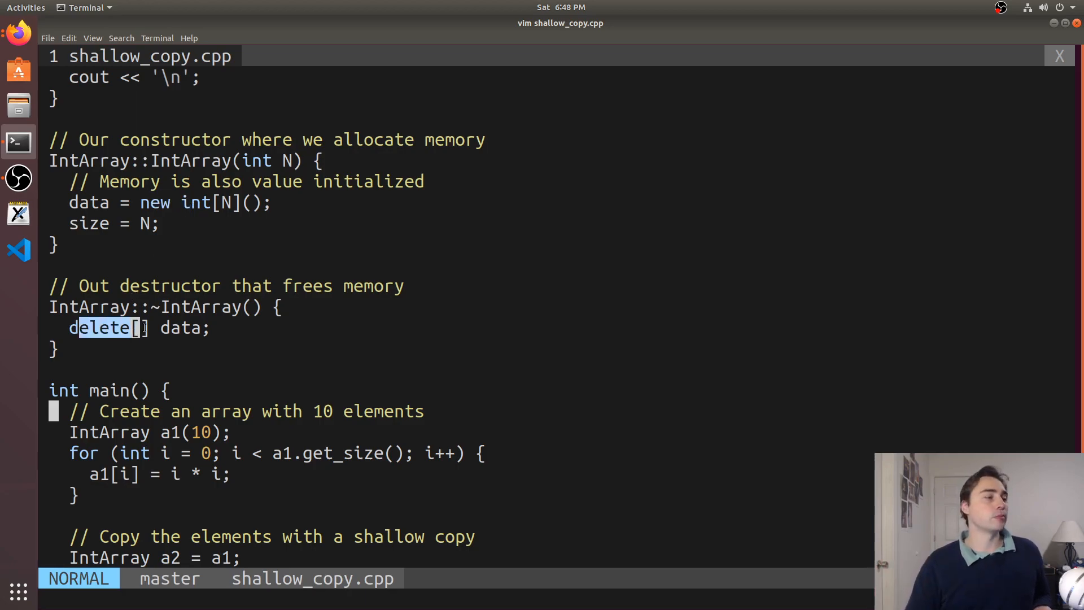
pyautogui.scroll(-3)
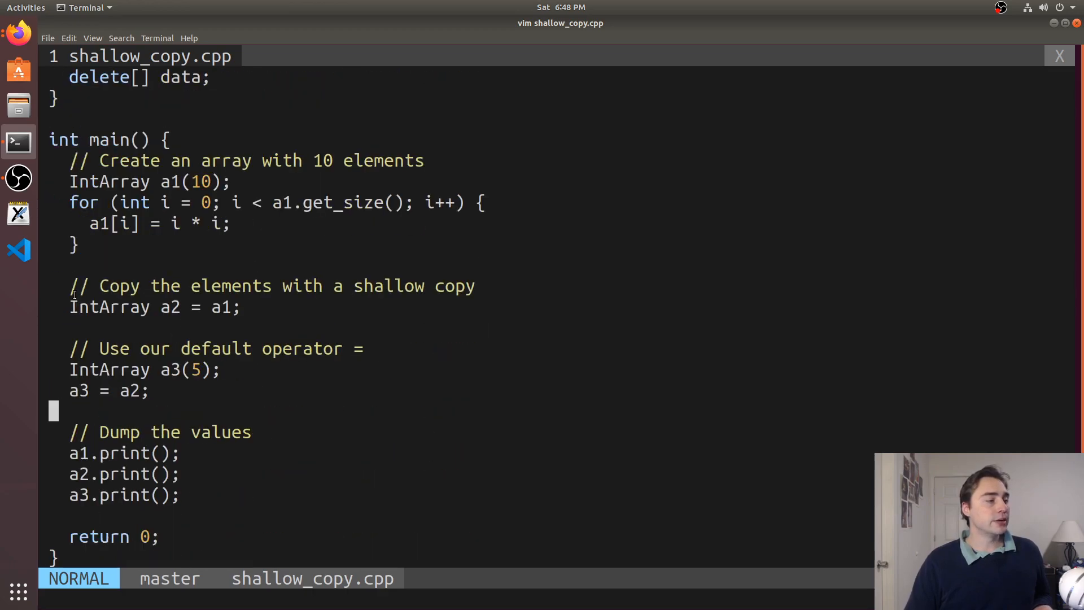
pyautogui.doubleClick(108, 182)
pyautogui.write('./shallow')
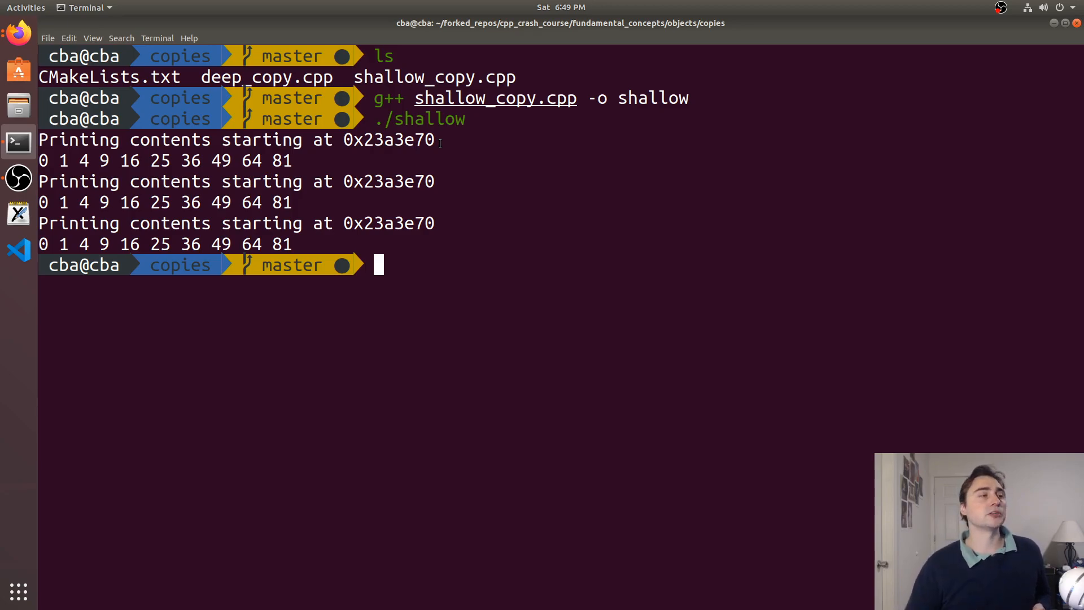
# Build shallow_copy.cpp into shallow and run it; all three arrays print address 0x23a3e70.
pyautogui.doubleClick(389, 181)
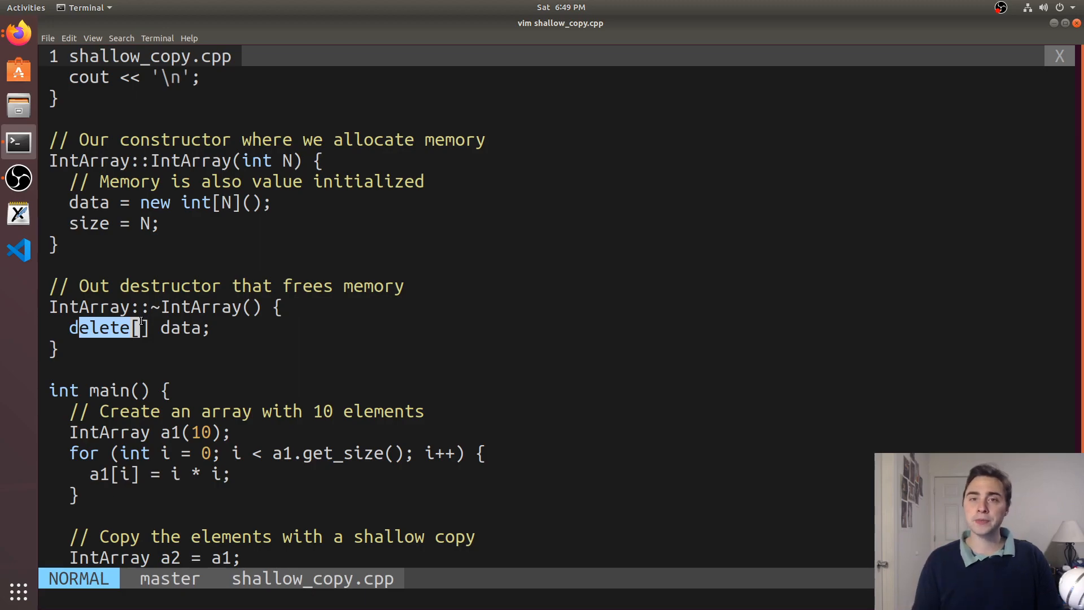
# Scroll through shallow_copy.cpp's main, where a2 copies a1 and a3 is assigned from a2.
pyautogui.scroll(-3)
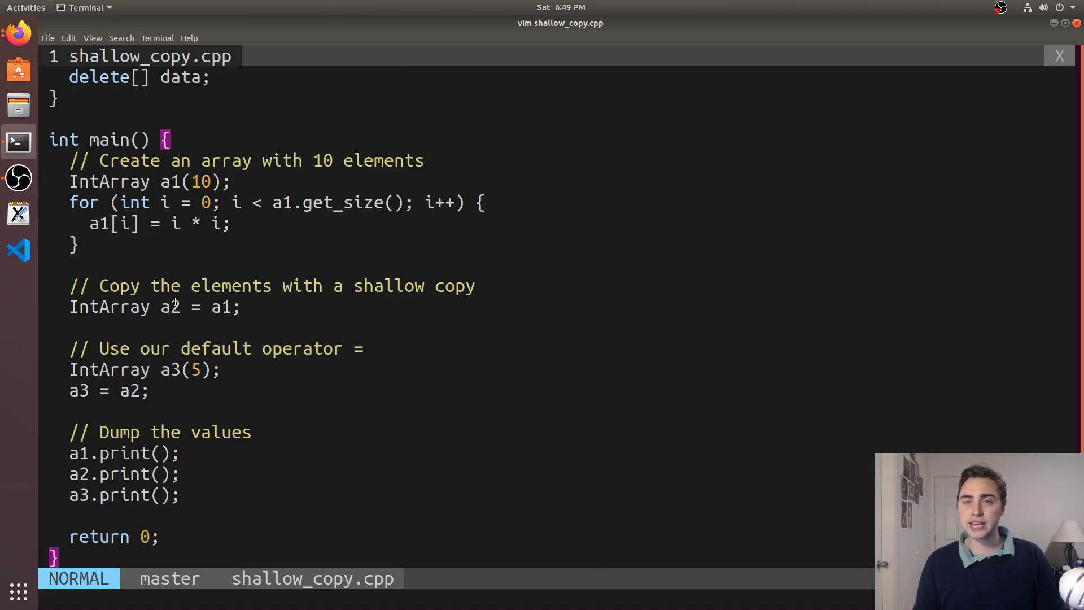
pyautogui.moveTo(271, 385)
pyautogui.write('ls')
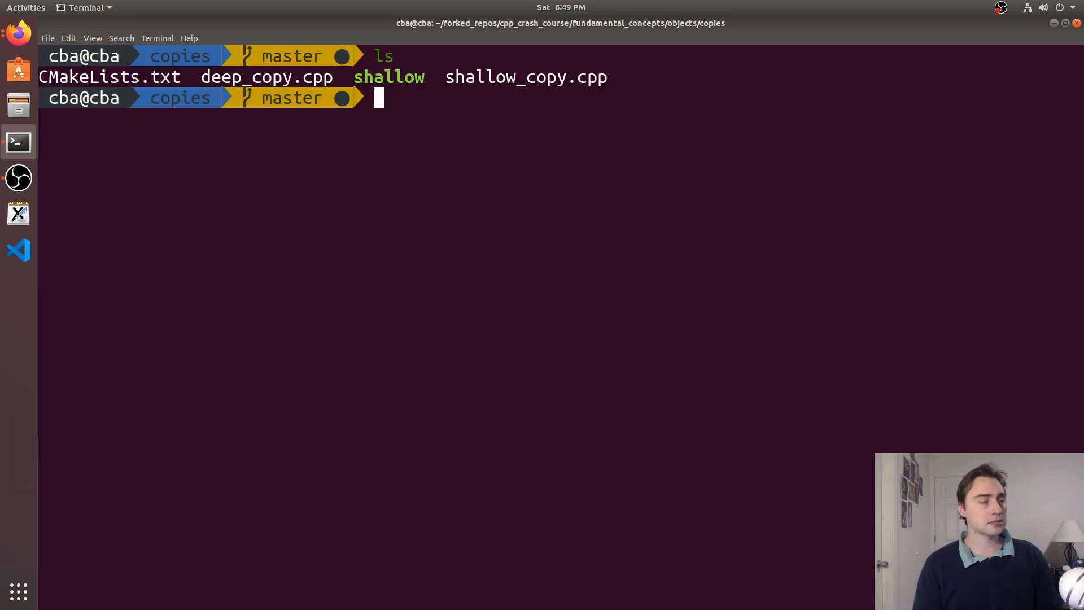
# Run valgrind ./shallow, highlighting two invalid delete[] frees and 20 bytes definitely lost.
pyautogui.write('valgrind')
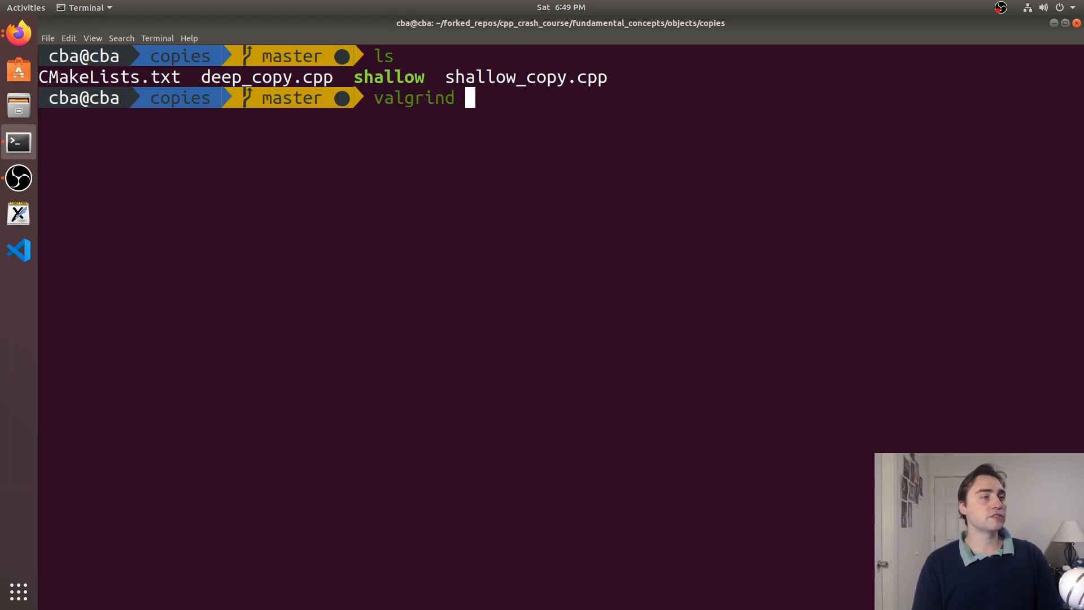
pyautogui.write('./')
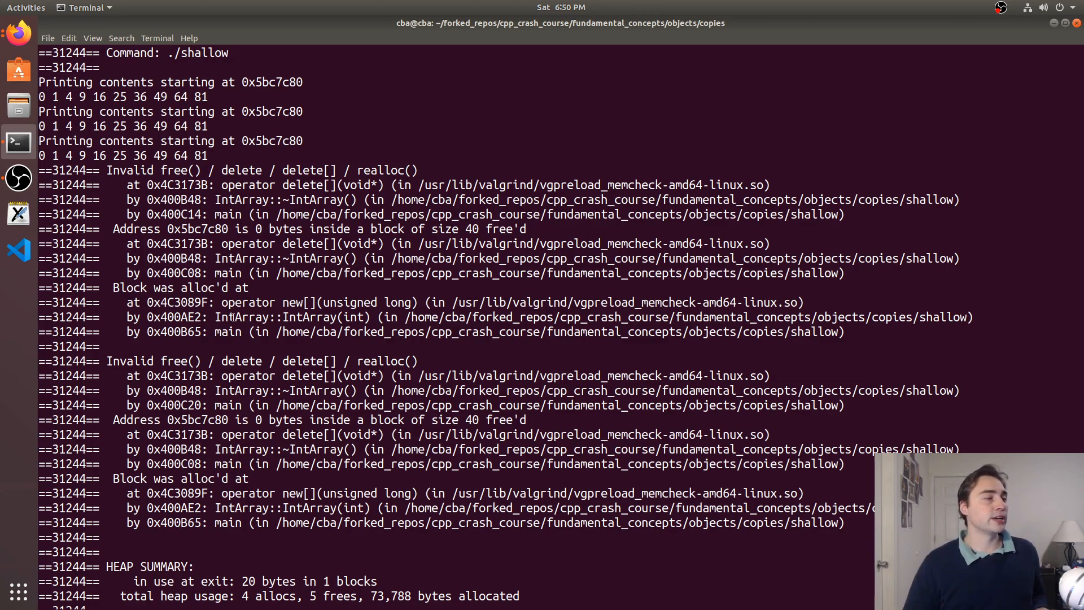
pyautogui.doubleClick(154, 170)
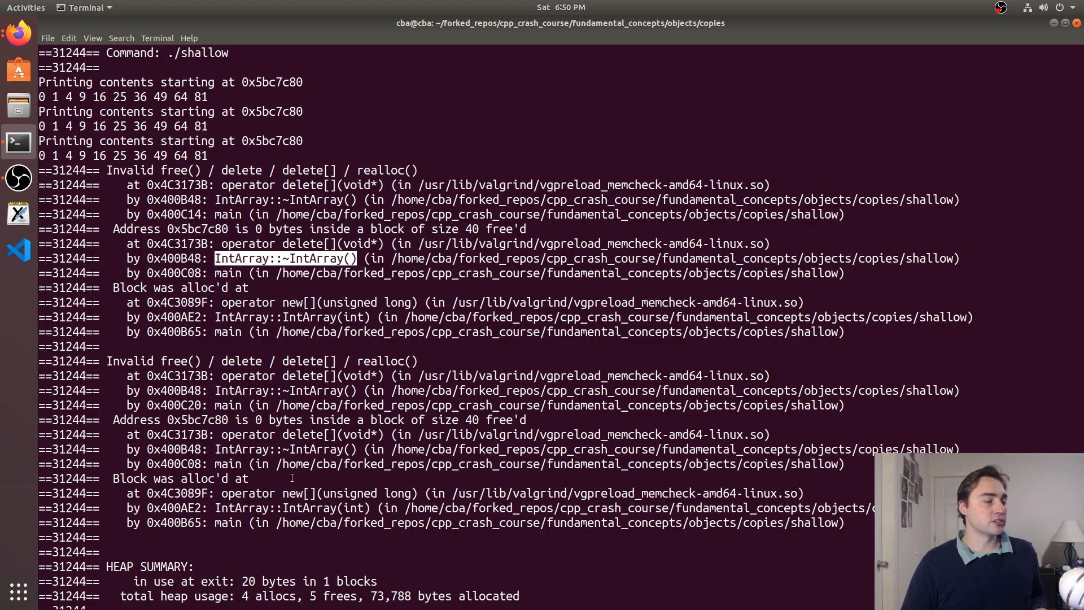
pyautogui.scroll(-3)
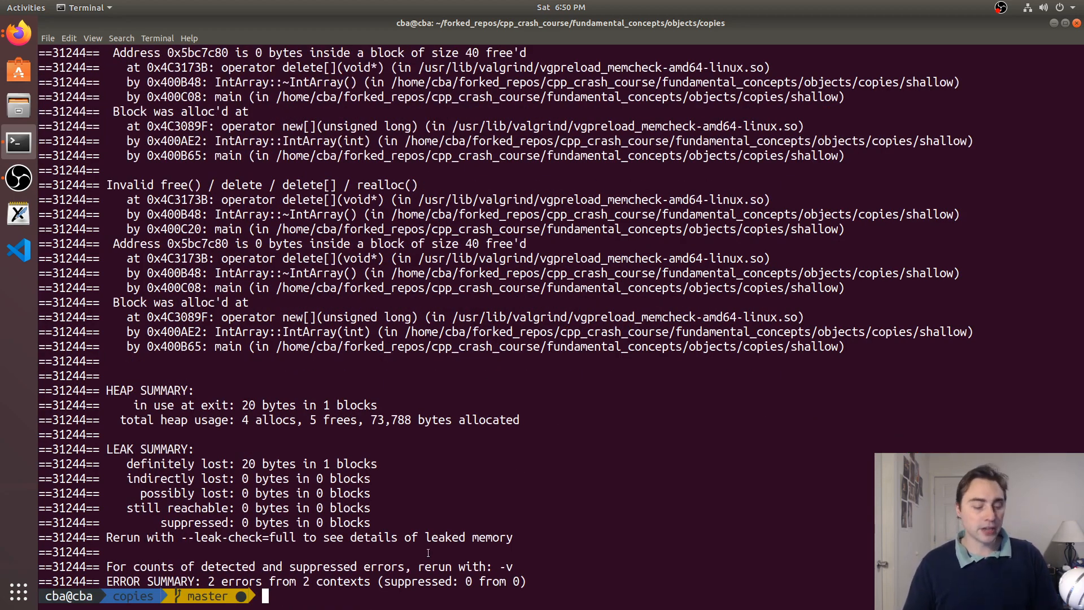
# Rebuild shallow_copy.cpp into shallow with -fsanitize=address.
pyautogui.write('ls')
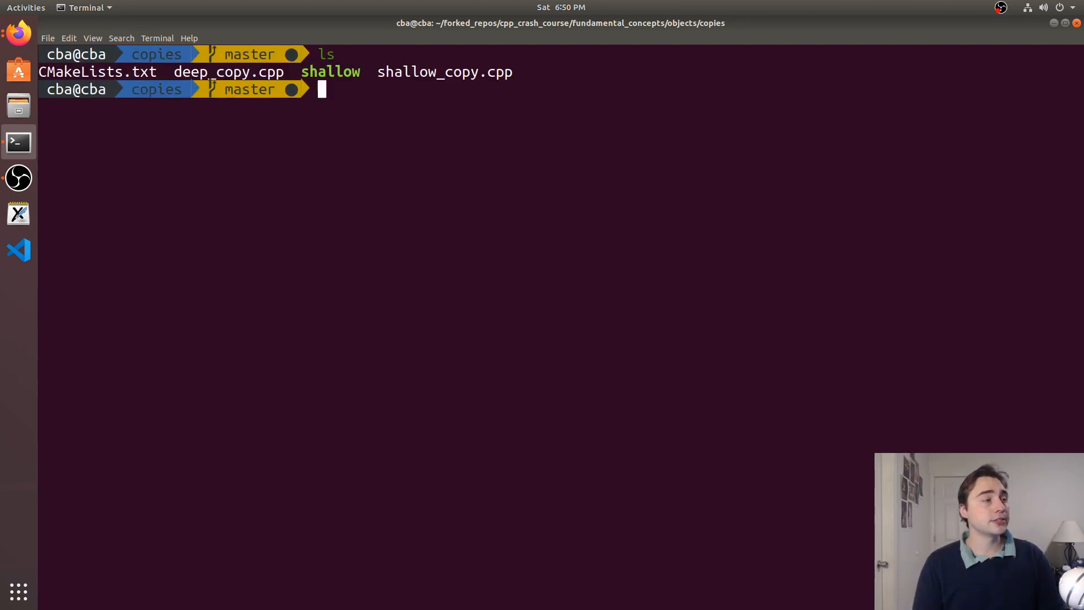
pyautogui.write('g++')
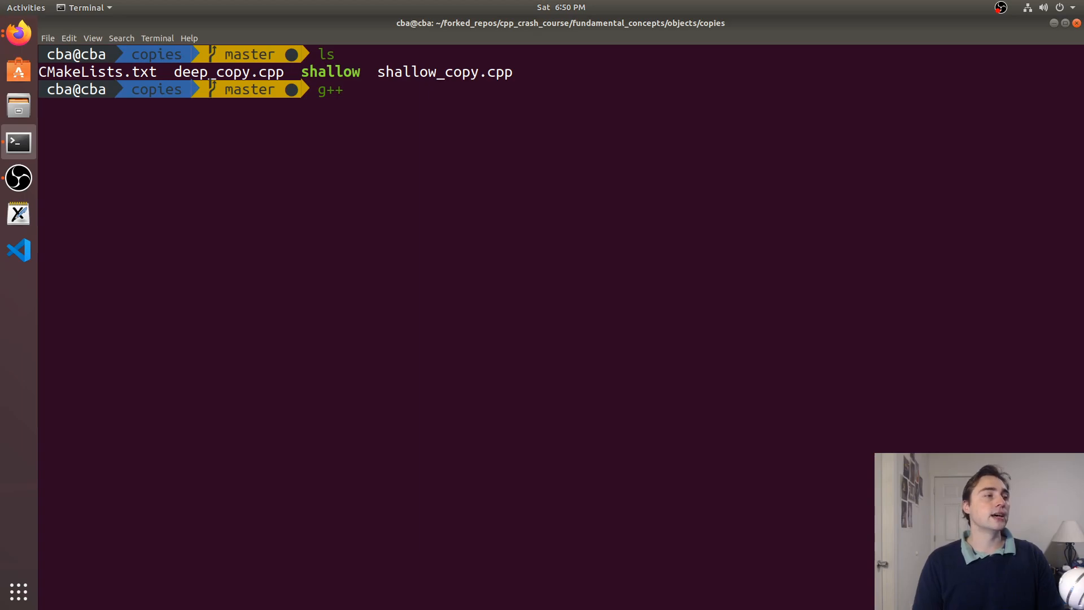
pyautogui.write('shallow_copy.cpp -o shallow')
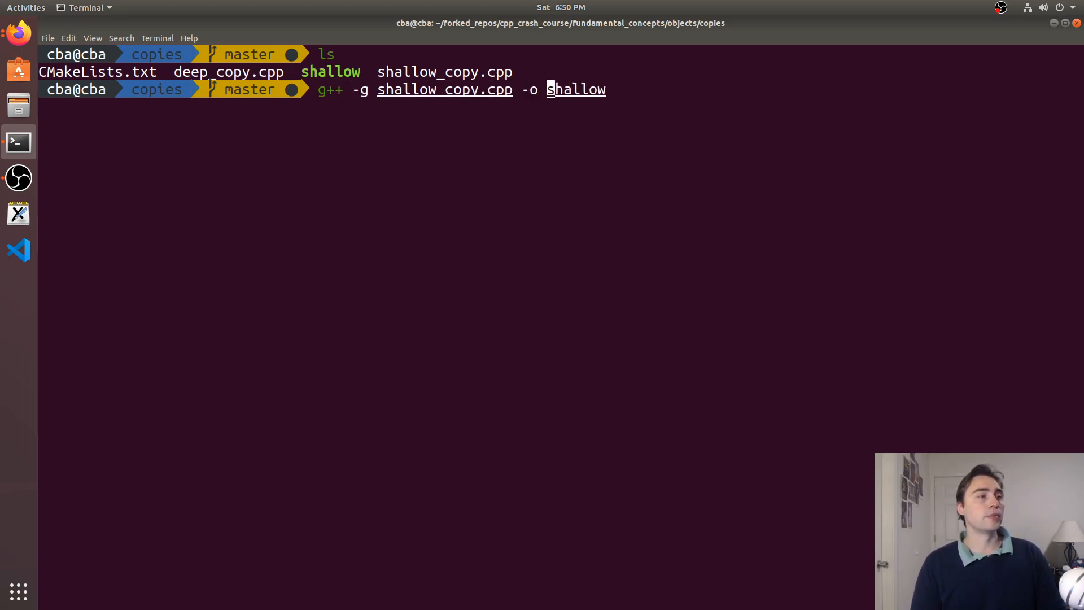
pyautogui.write('-f')
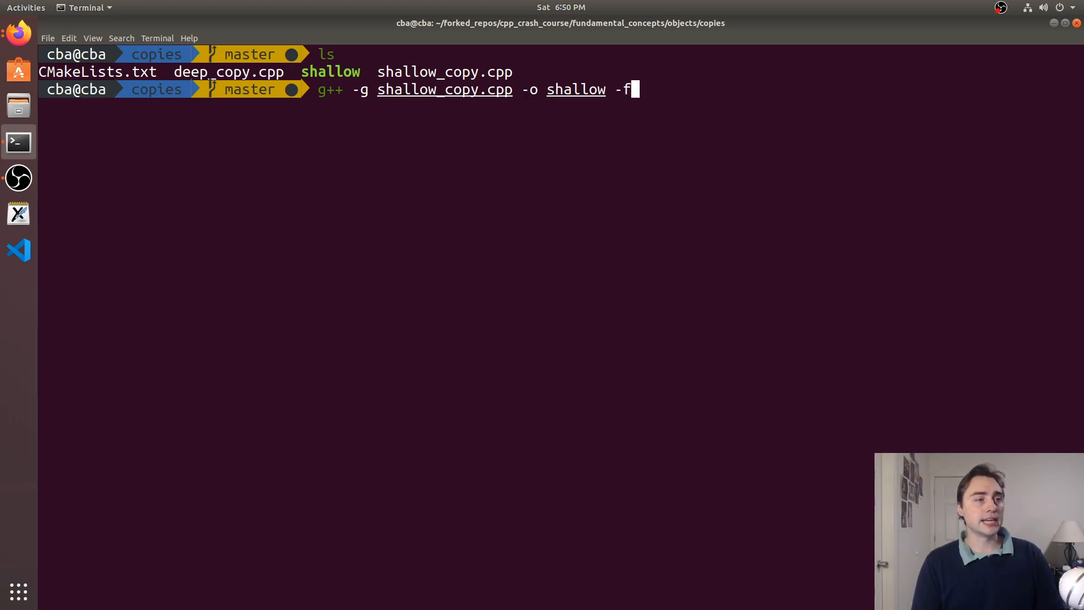
pyautogui.write('sanitize=address')
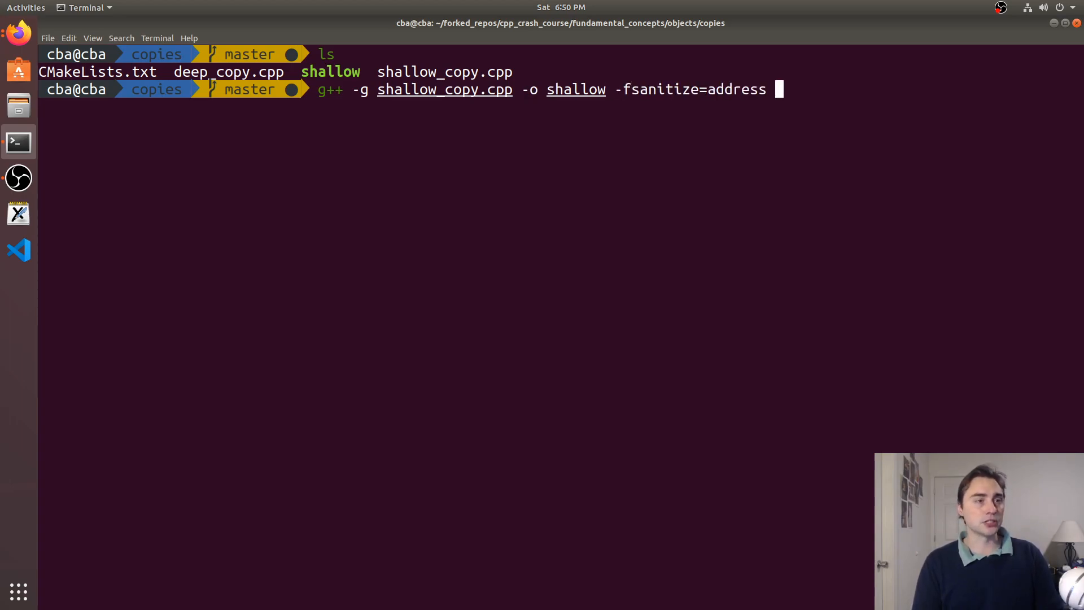
pyautogui.press('Return')
pyautogui.write('./shallow')
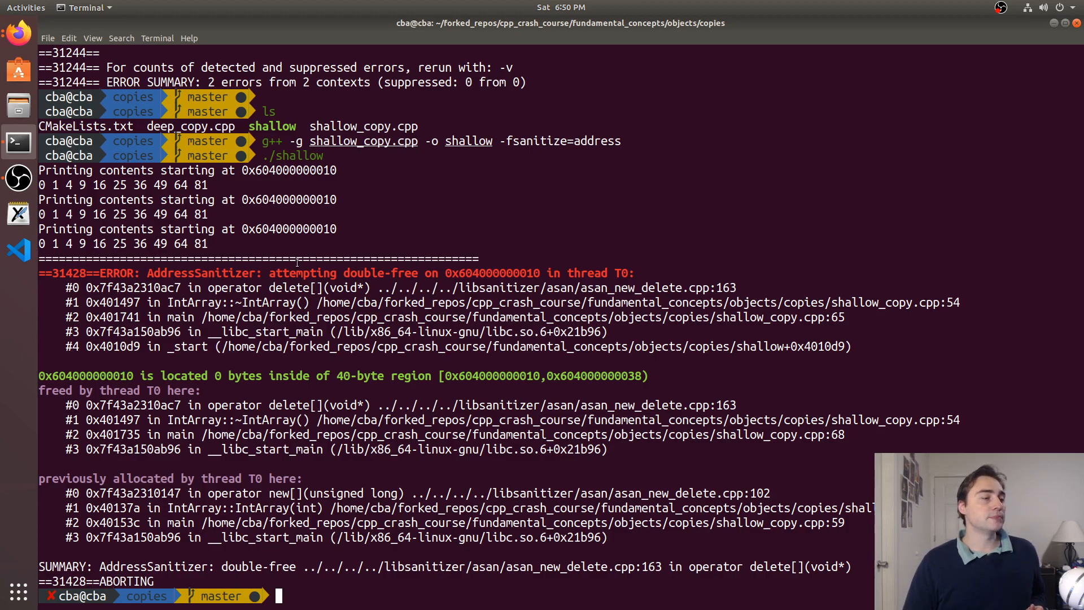
# Review the double-free abort, list the directory, and open deep_copy.cpp in vim.
pyautogui.doubleClick(207, 302)
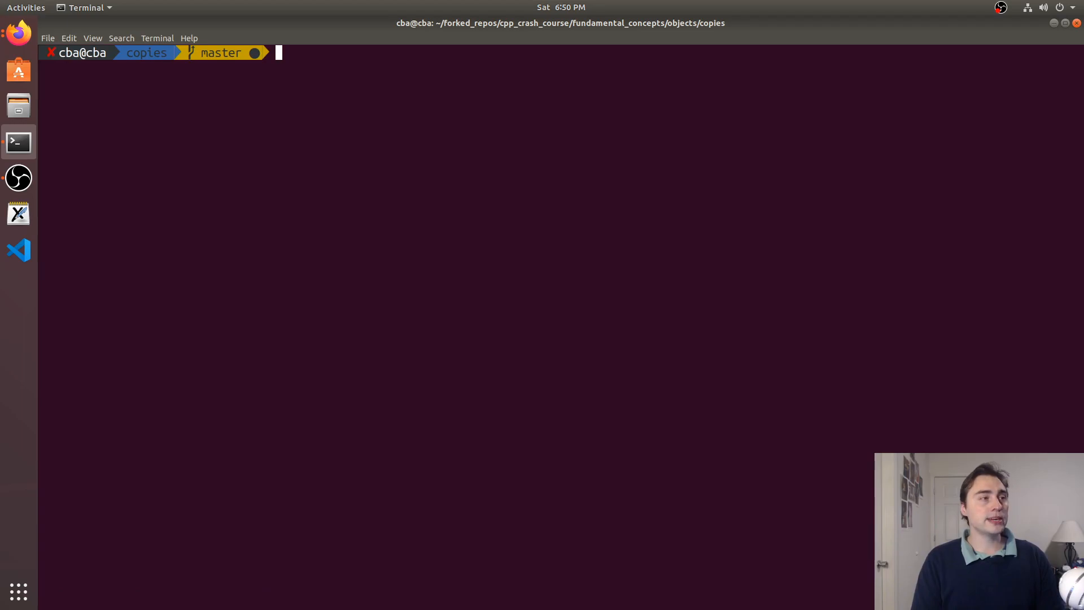
pyautogui.write('ls')
pyautogui.write('rm shallow')
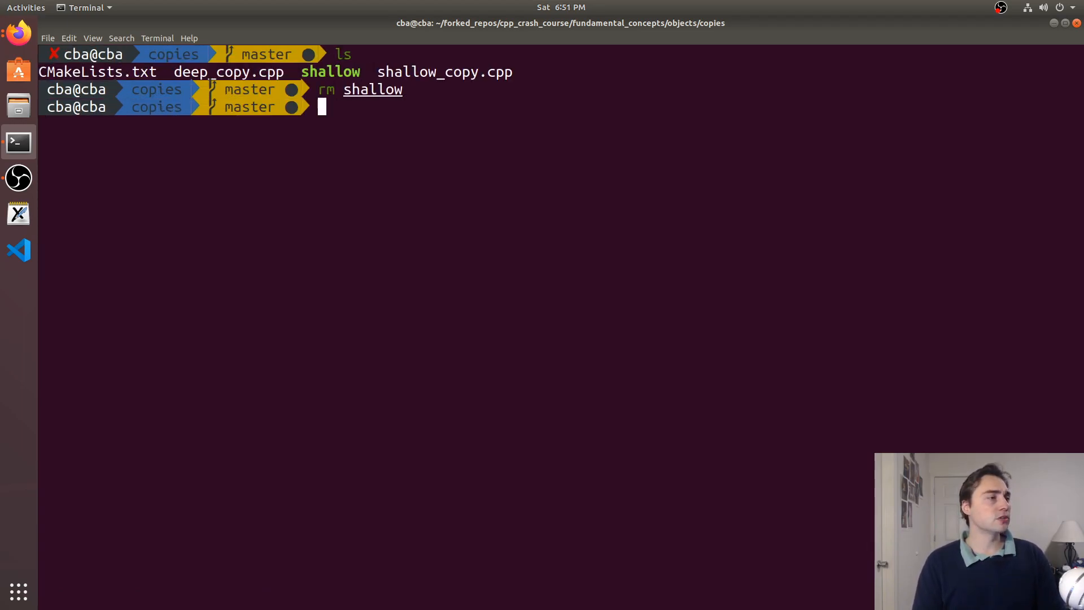
pyautogui.write('vim deep_copy.cpp')
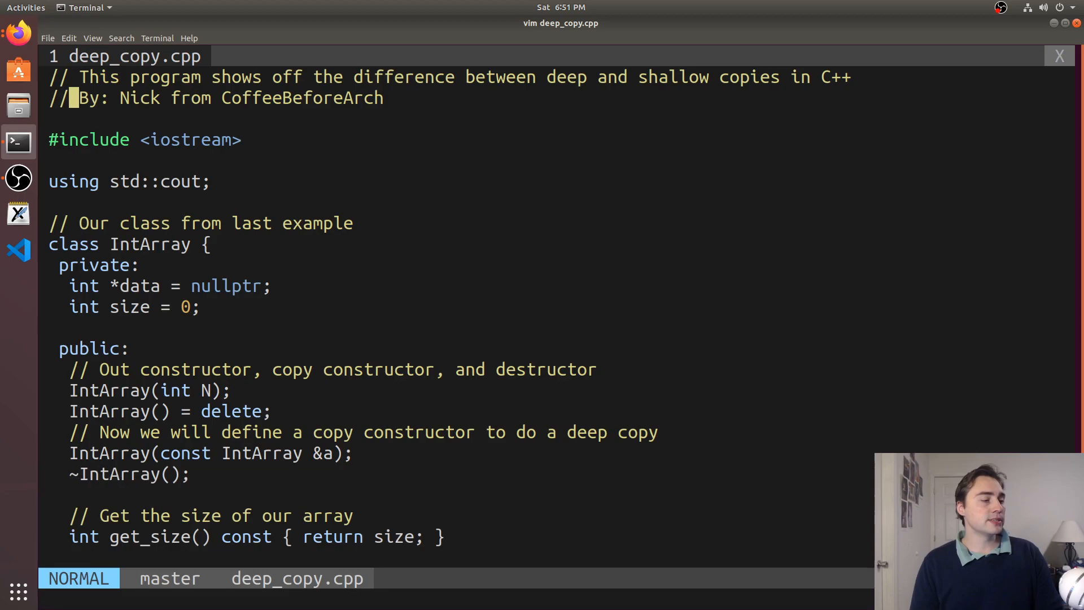
pyautogui.scroll(-3)
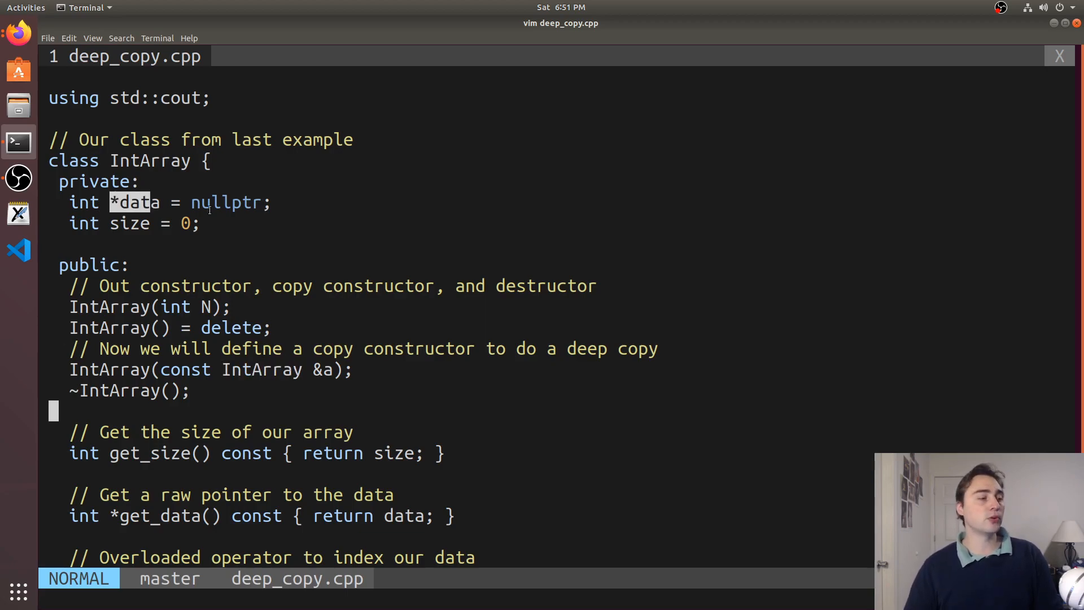
pyautogui.scroll(-3)
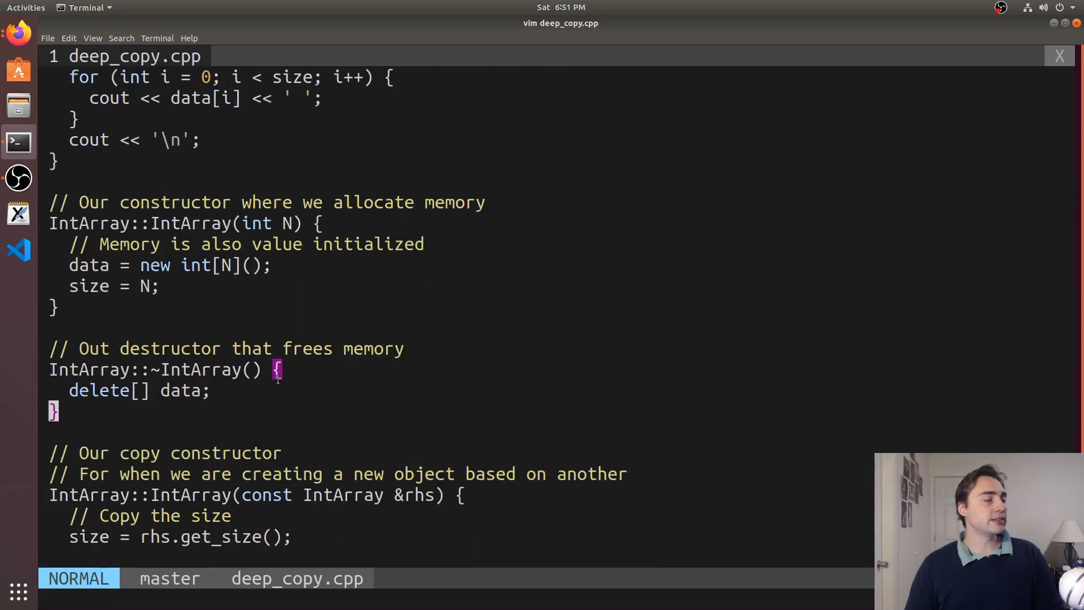
pyautogui.scroll(-3)
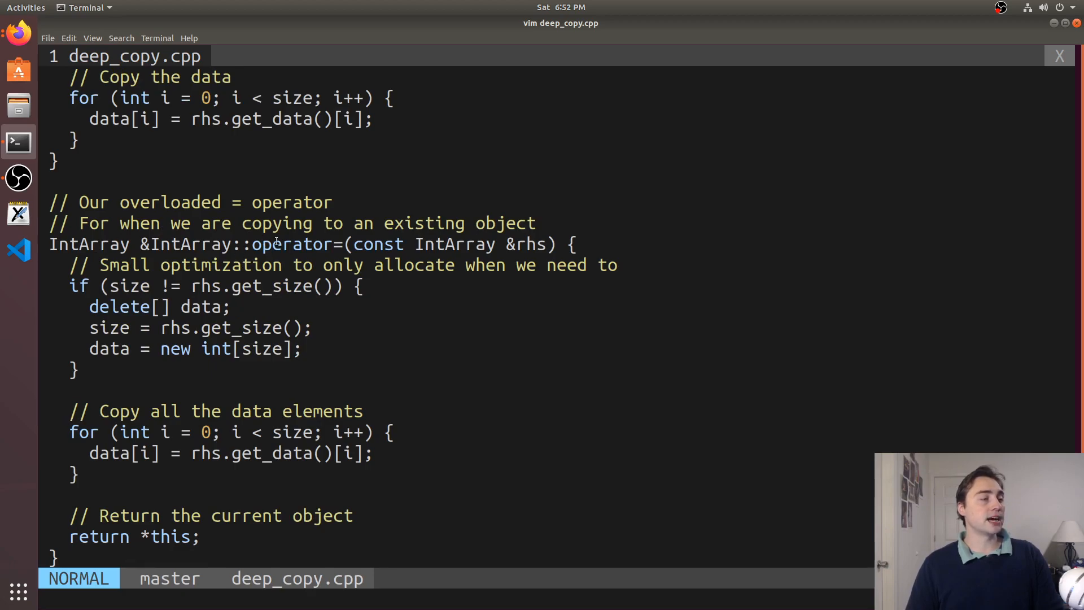
pyautogui.scroll(-3)
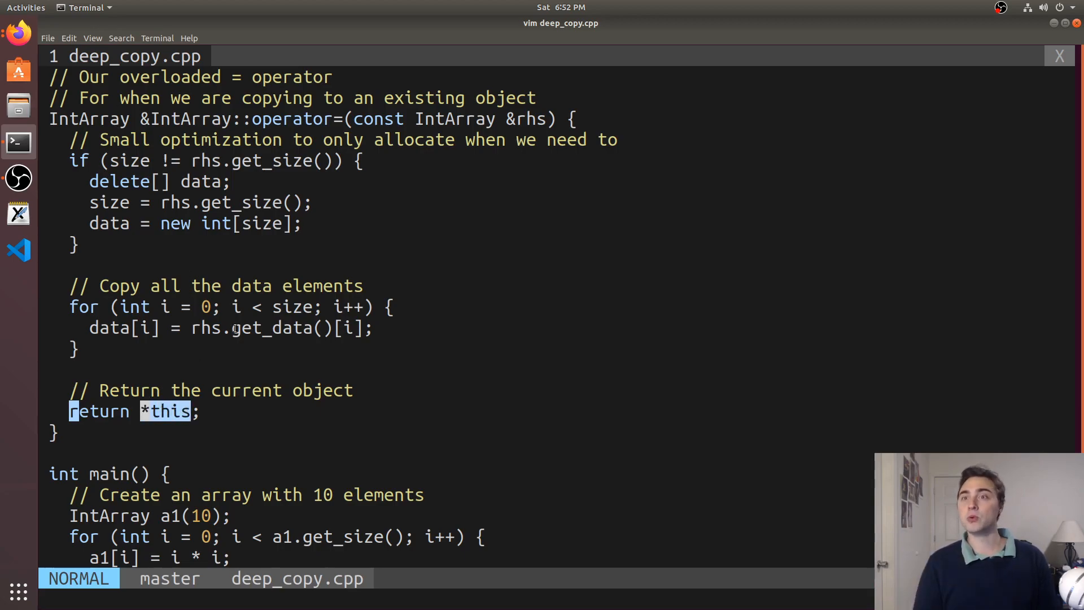
pyautogui.scroll(-3)
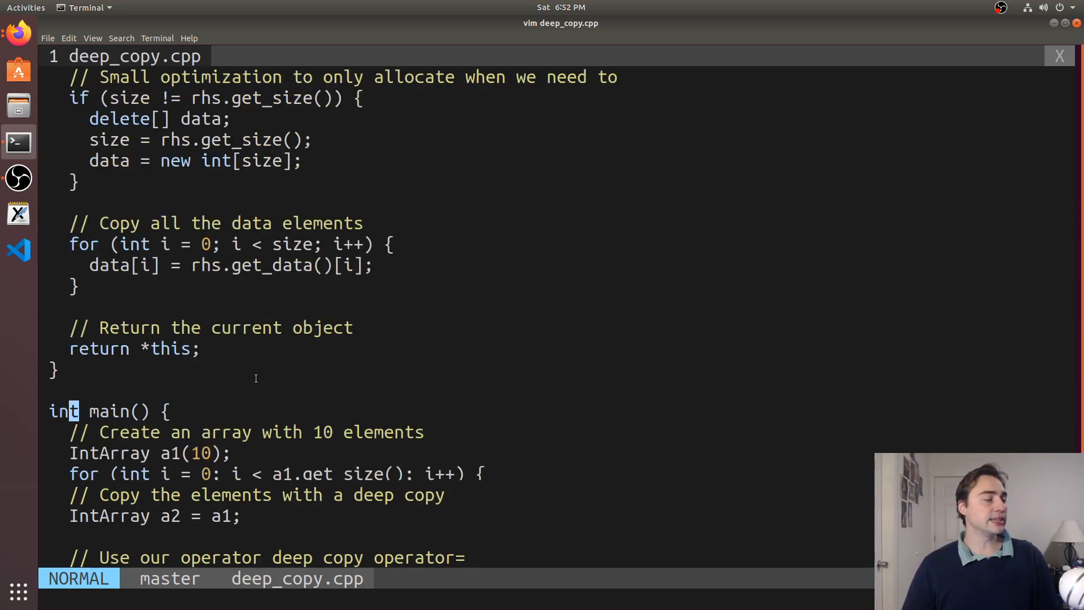
# Scroll to deep_copy.cpp's main, which creates a 5-element a3 and assigns it from a2.
pyautogui.scroll(-3)
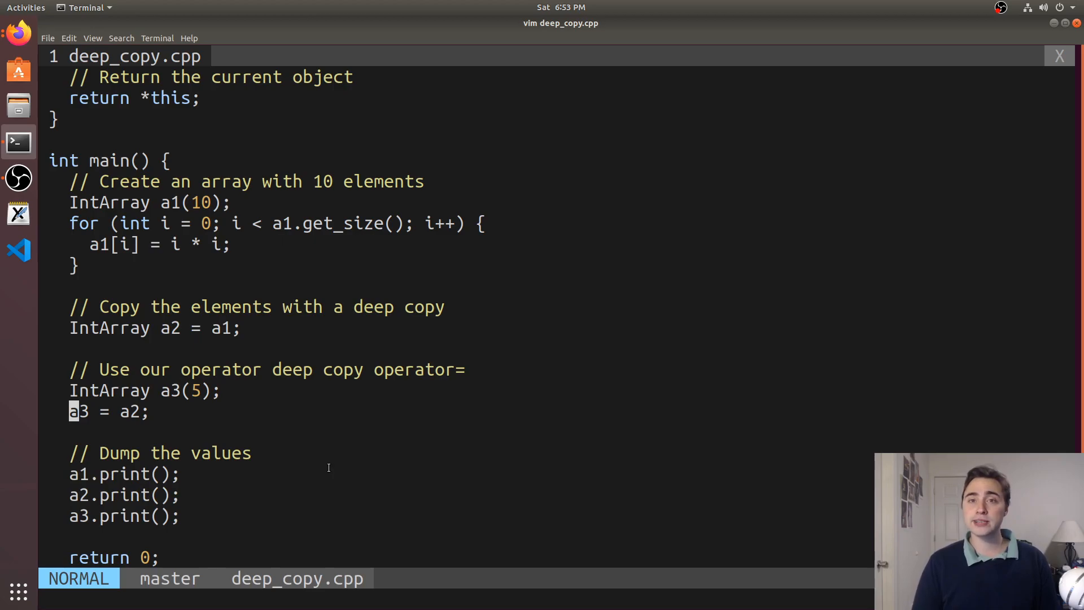
pyautogui.moveTo(348, 464)
pyautogui.write('g++ deep_copy.cpp')
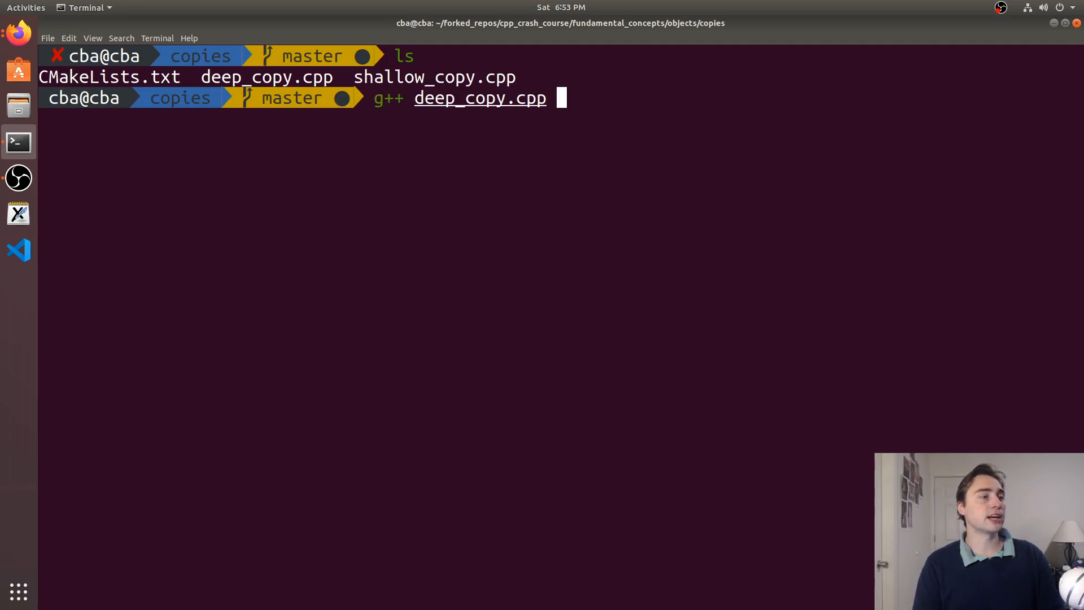
# Compile deep_copy.cpp into deep_copy, run it, and confirm valgrind shows zero errors.
pyautogui.write('-')
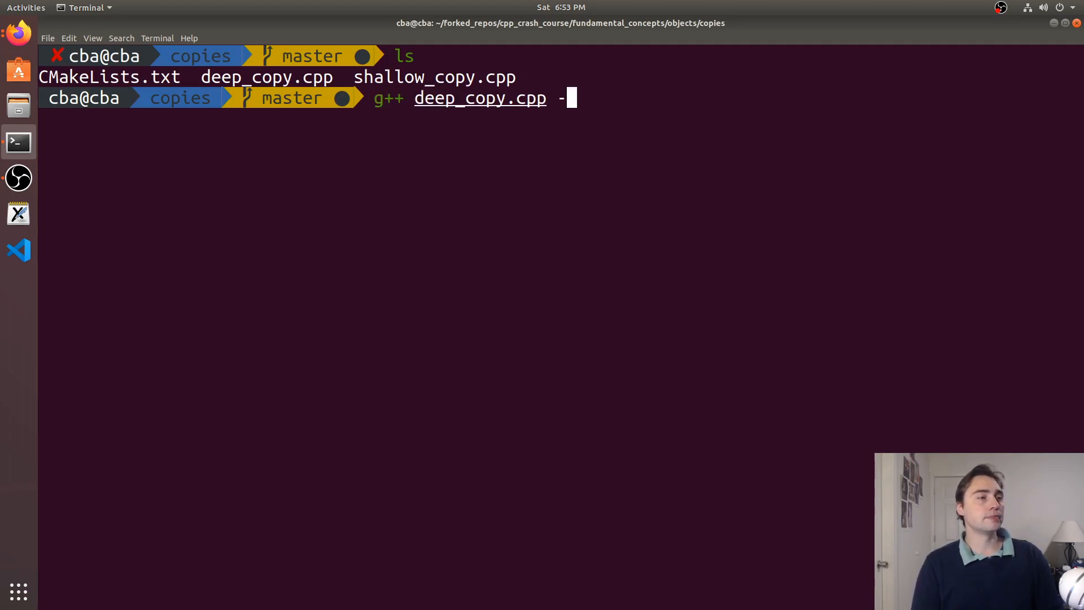
pyautogui.write('o deep_copy.cpp')
pyautogui.write('./deep_copy')
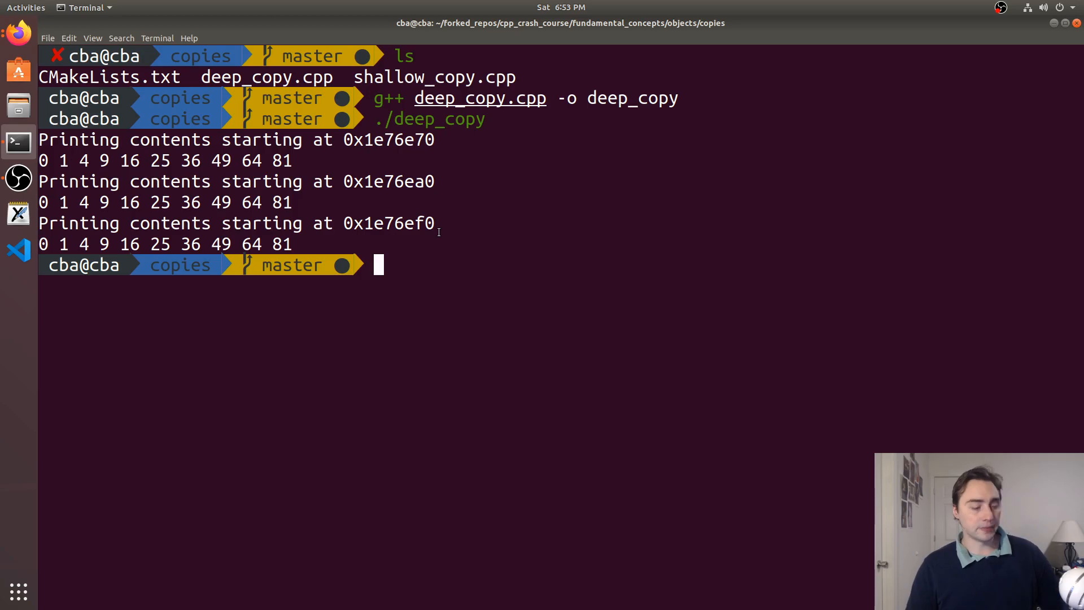
pyautogui.write('valgridn')
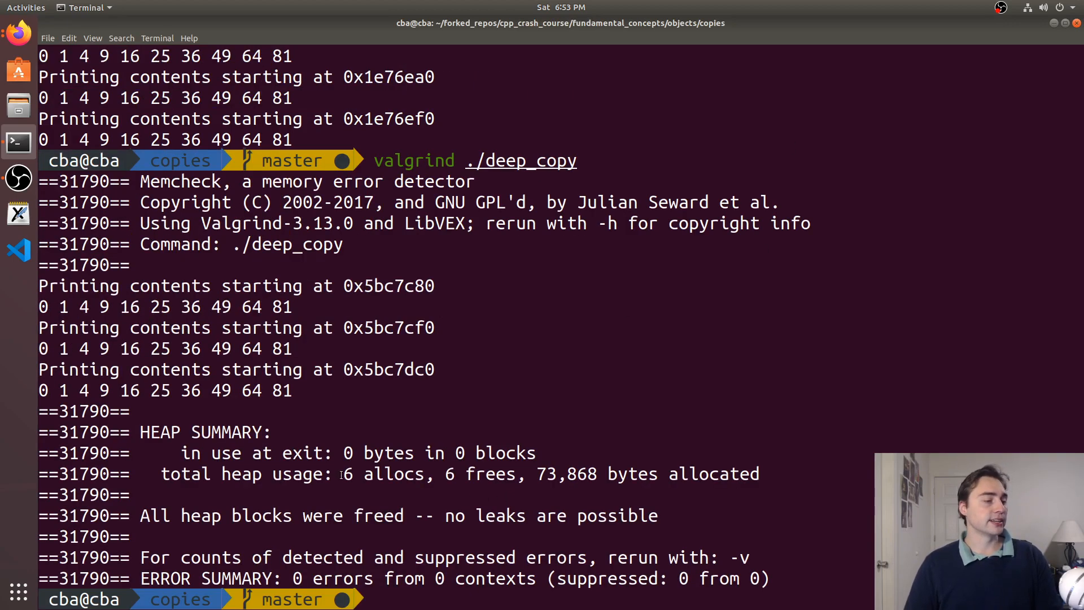
# List the directory, then switch to Firefox showing the CoffeeBeforeArch GitHub profile.
pyautogui.doubleClick(383, 473)
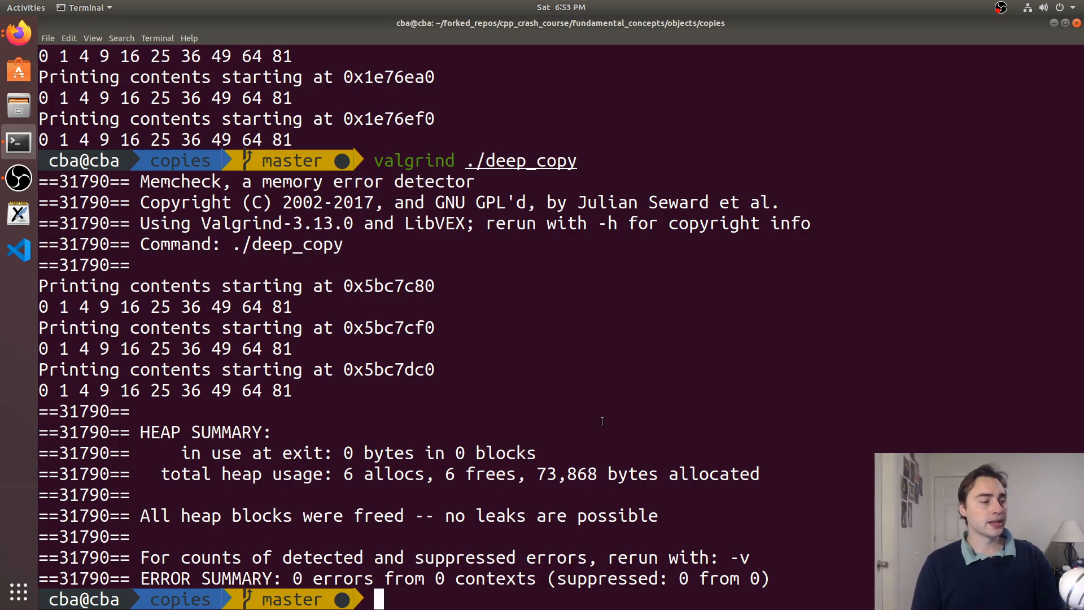
pyautogui.write('ls')
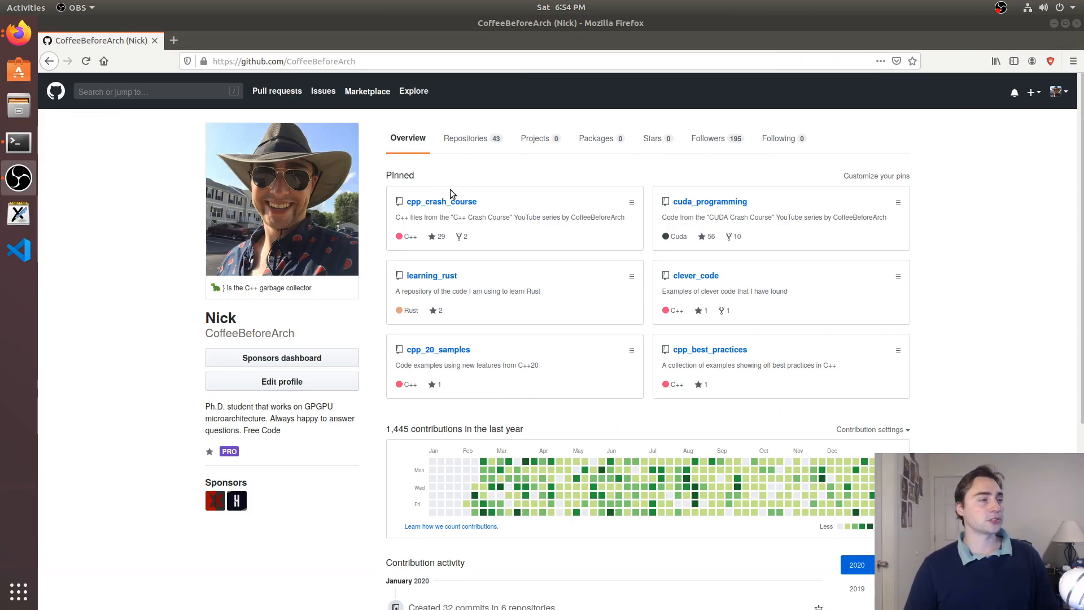
# Browse cpp_crash_course through fundamental_concepts and objects into the copies folder.
pyautogui.click(441, 201)
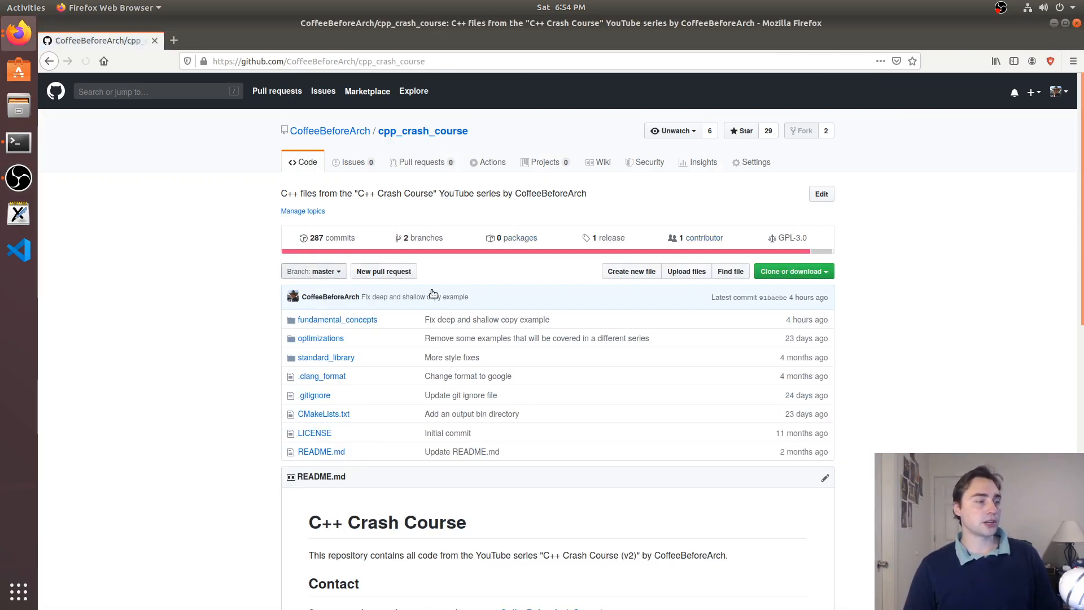
pyautogui.click(338, 318)
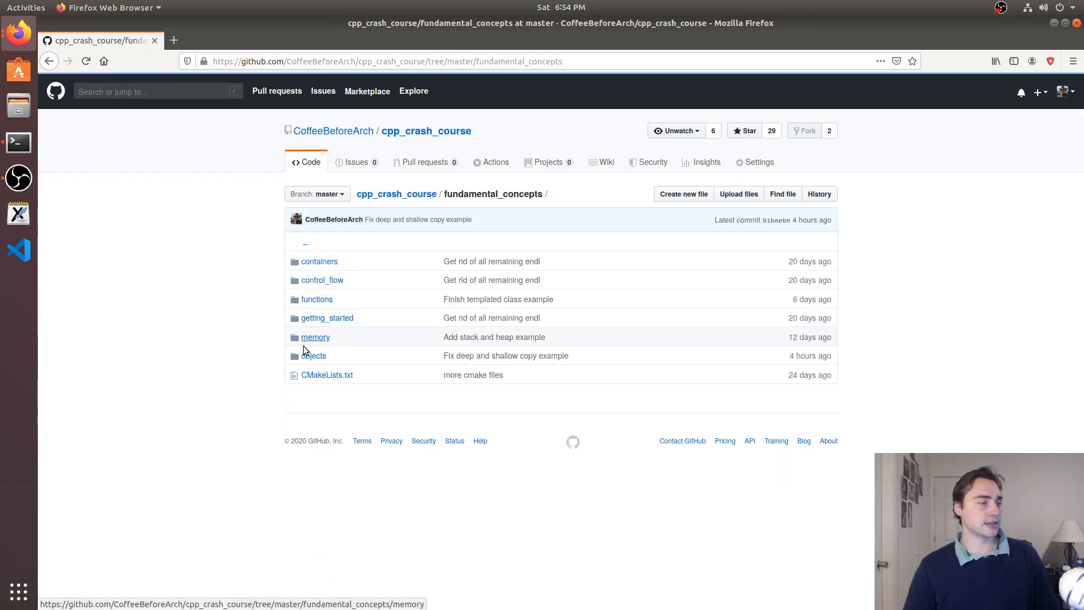
pyautogui.click(313, 355)
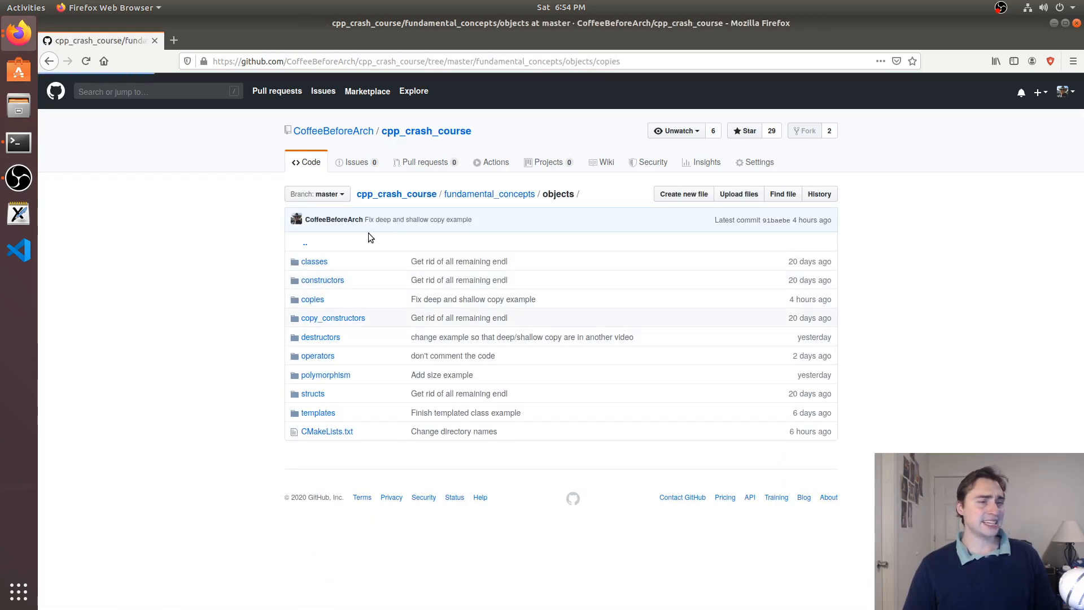
pyautogui.click(312, 298)
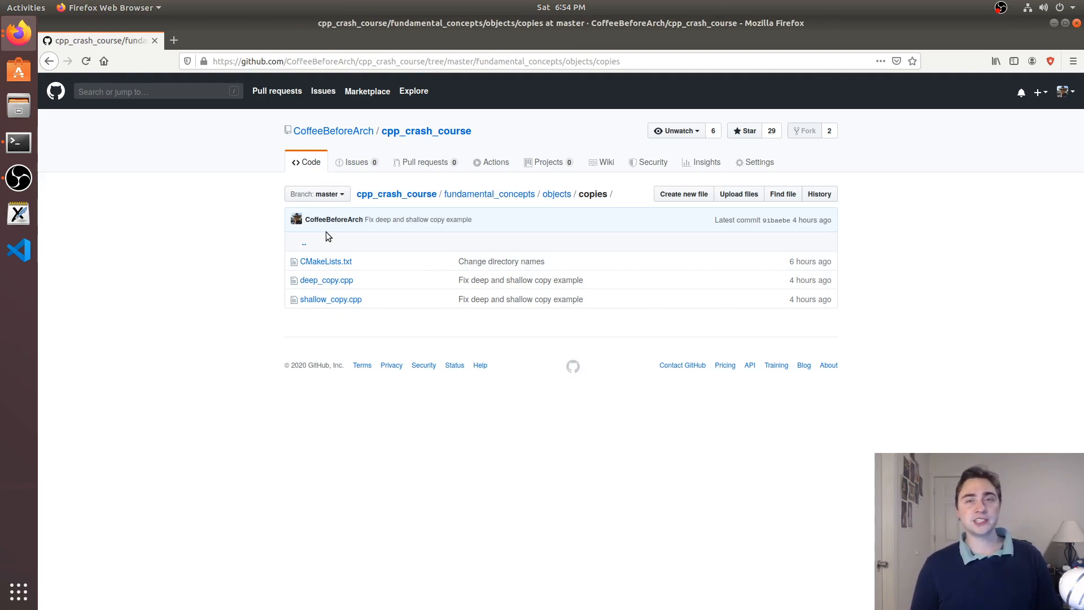
pyautogui.moveTo(574, 217)
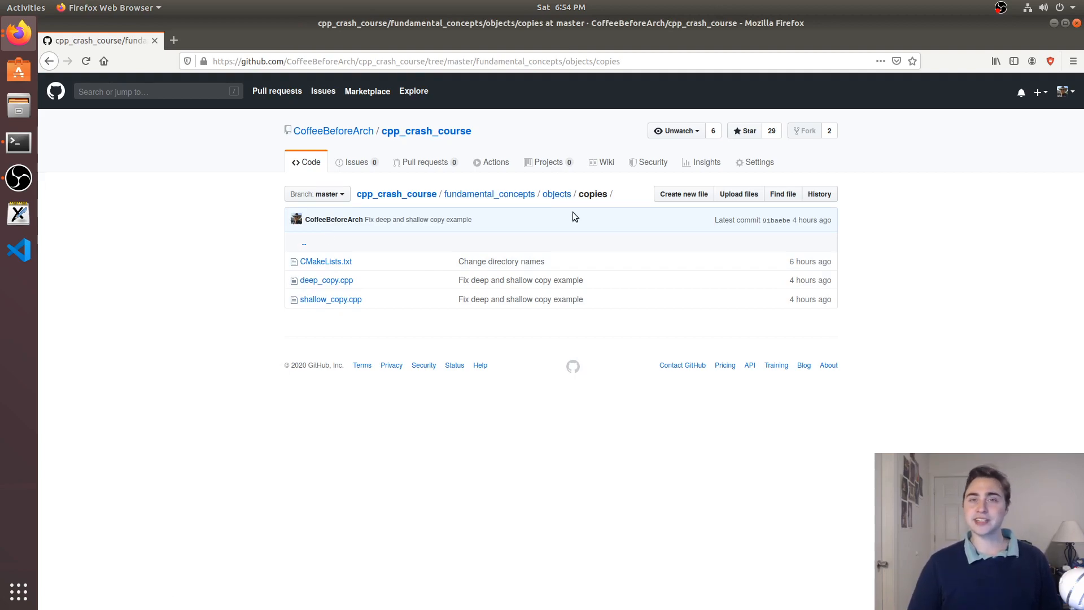